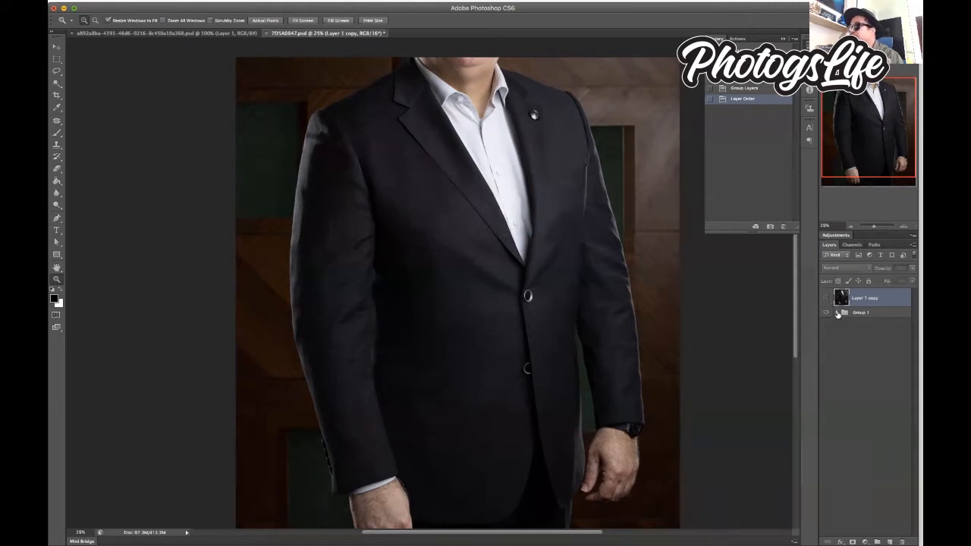
Step: Switch to the jacket close-up document showing the moiré pattern at 200%
{"action": "left_click", "coordinate": [835, 312]}
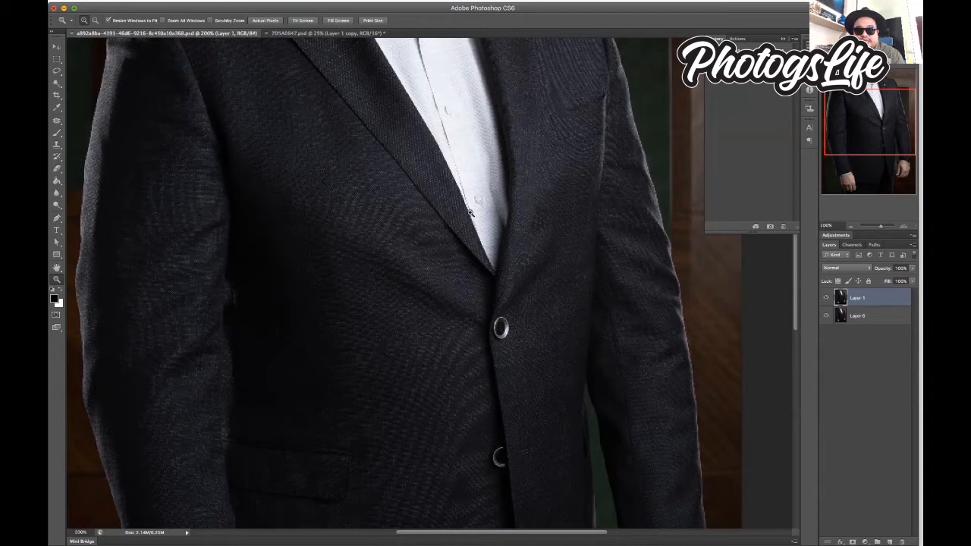
{"action": "mouse_move", "coordinate": [470, 212]}
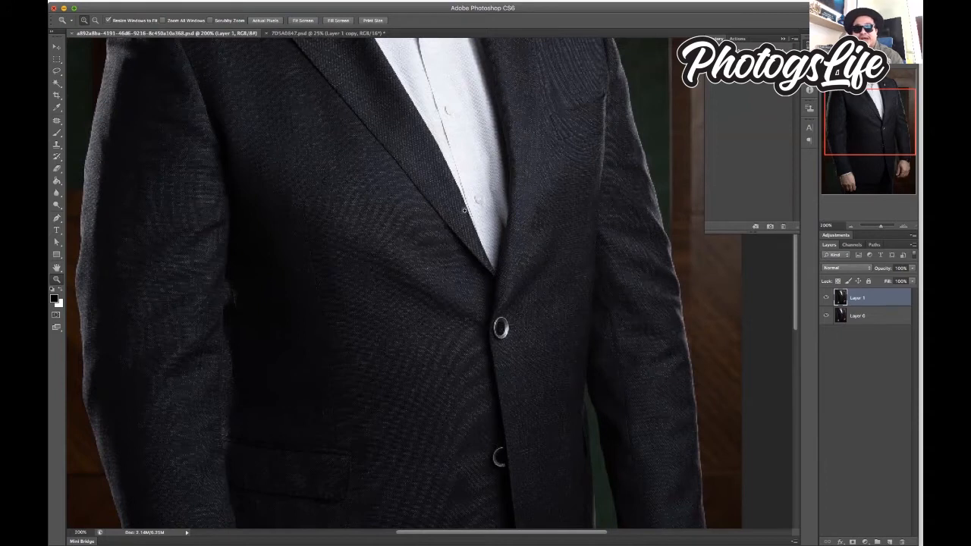
{"action": "mouse_move", "coordinate": [466, 213]}
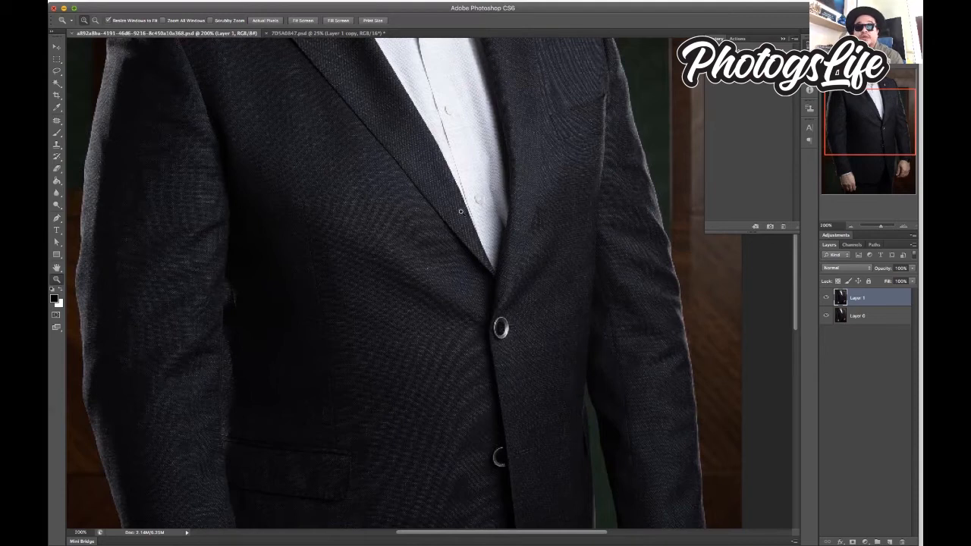
{"action": "mouse_move", "coordinate": [459, 211]}
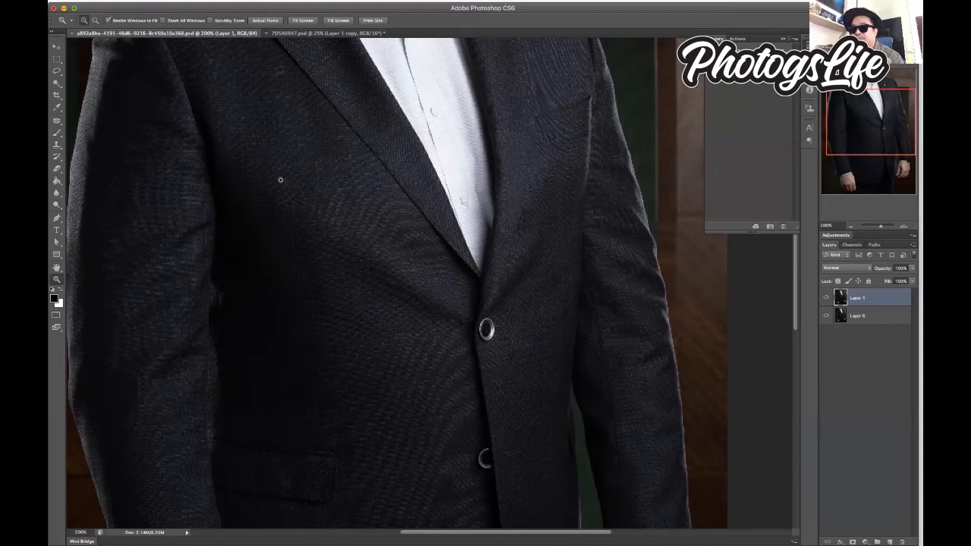
{"action": "mouse_move", "coordinate": [275, 183]}
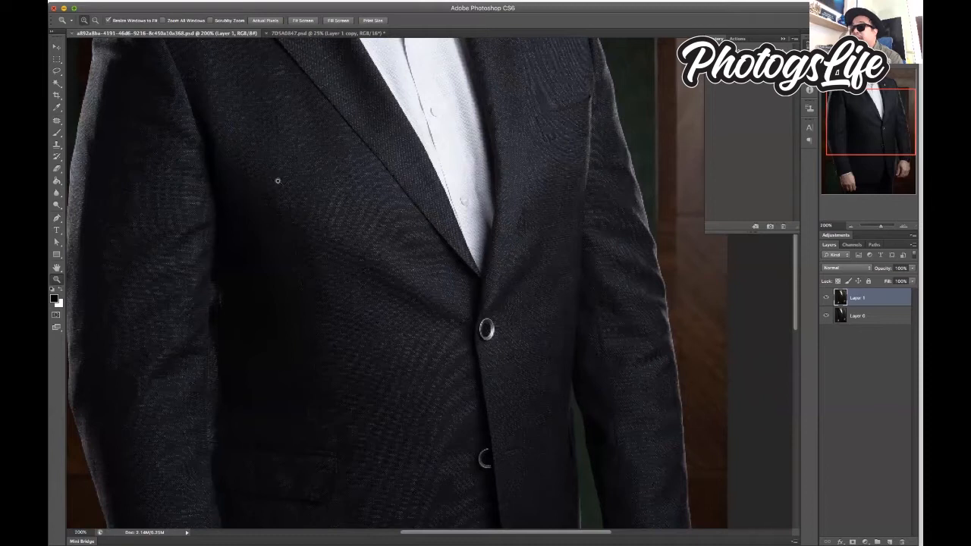
{"action": "mouse_move", "coordinate": [268, 184]}
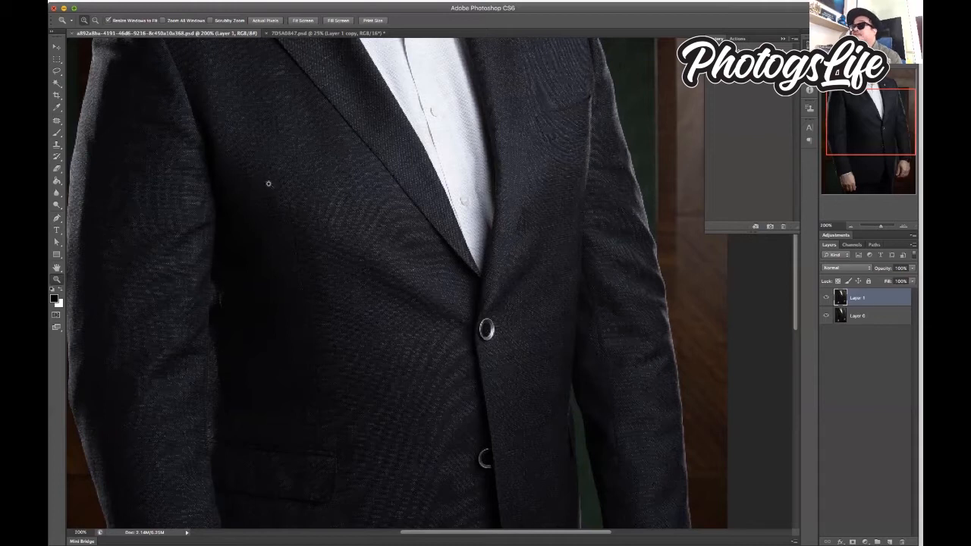
{"action": "mouse_move", "coordinate": [260, 184]}
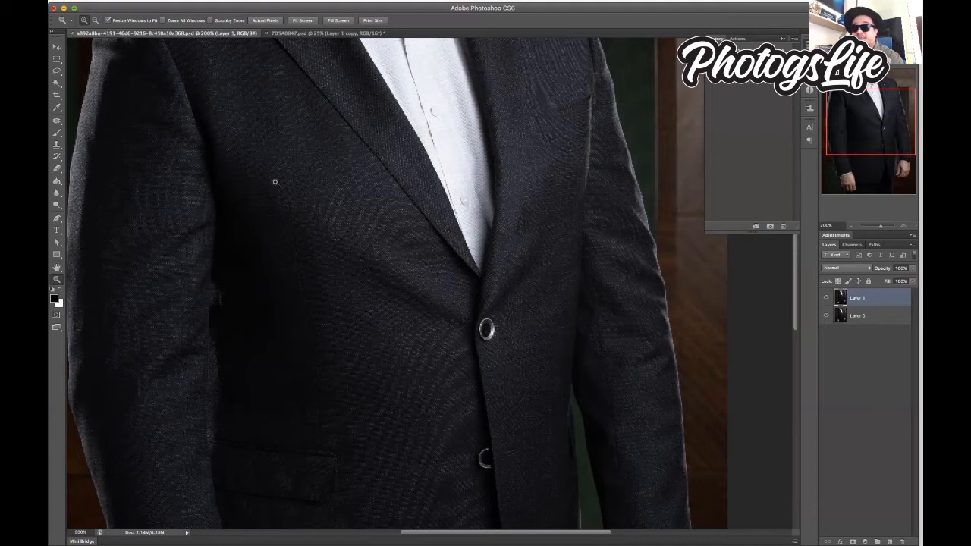
{"action": "mouse_move", "coordinate": [268, 183]}
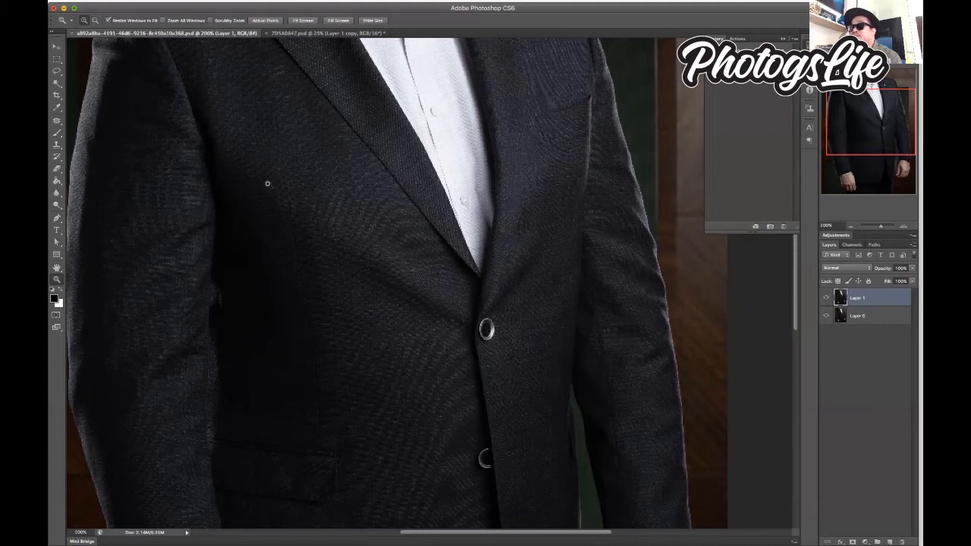
{"action": "mouse_move", "coordinate": [276, 183]}
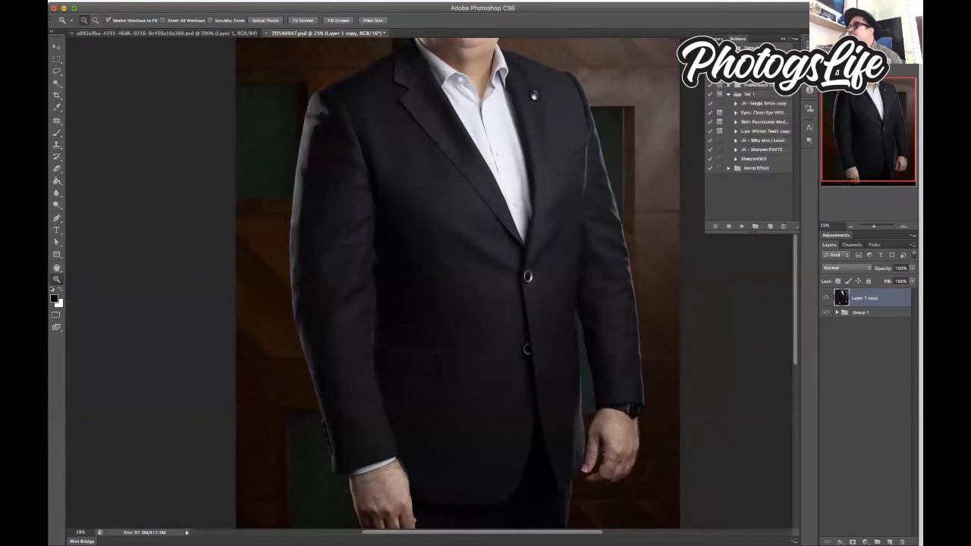
Step: Expand the Moiré Effect action set to show the Moiré Removal action
{"action": "left_click", "coordinate": [756, 167]}
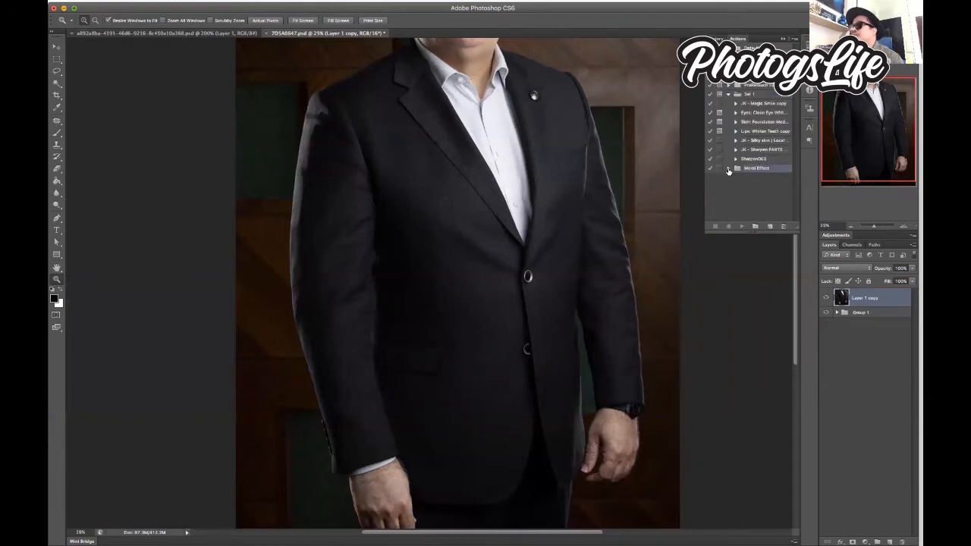
{"action": "left_click", "coordinate": [728, 168]}
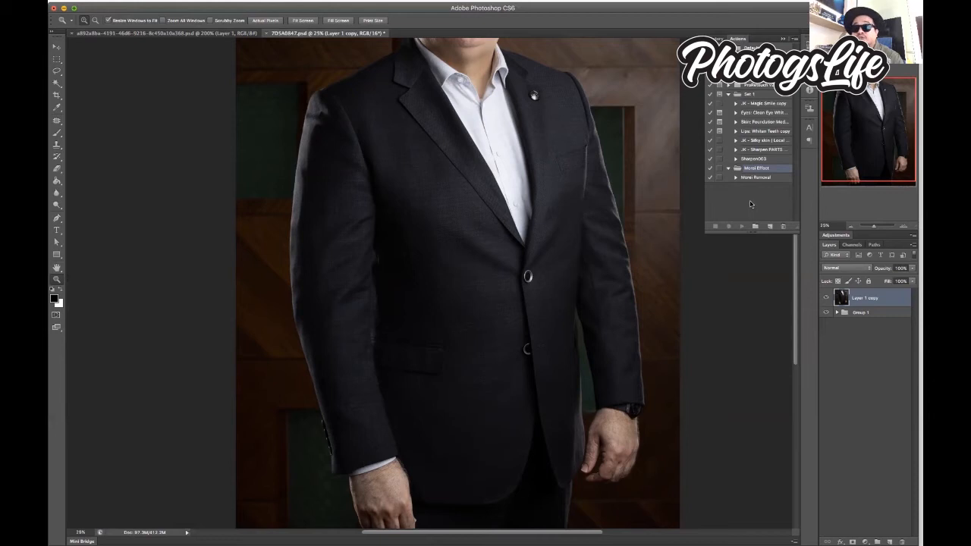
{"action": "mouse_move", "coordinate": [747, 202]}
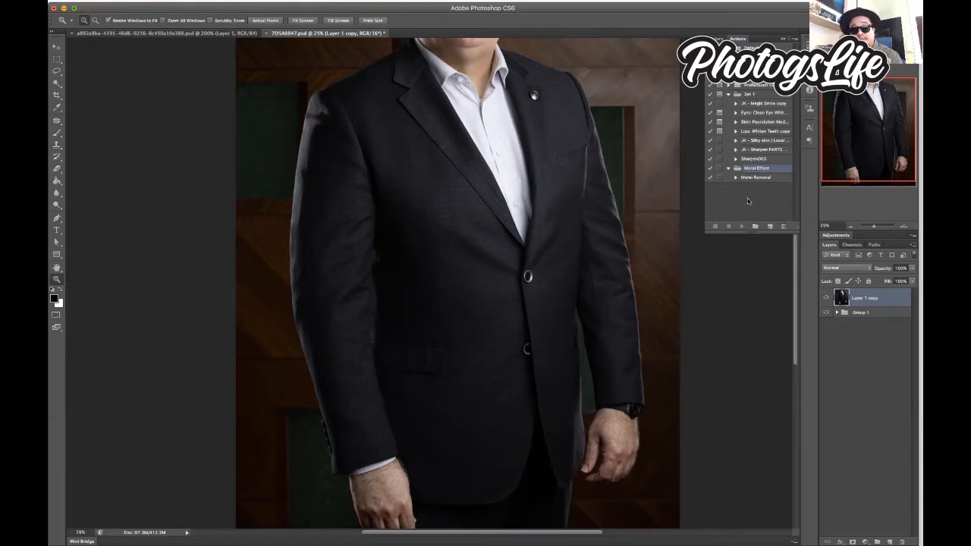
{"action": "mouse_move", "coordinate": [768, 182]}
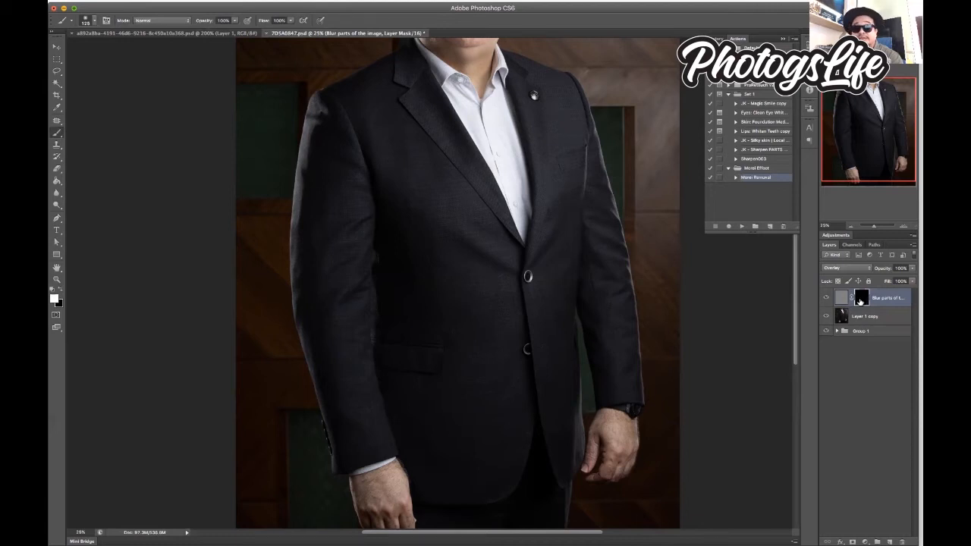
{"action": "mouse_move", "coordinate": [861, 298]}
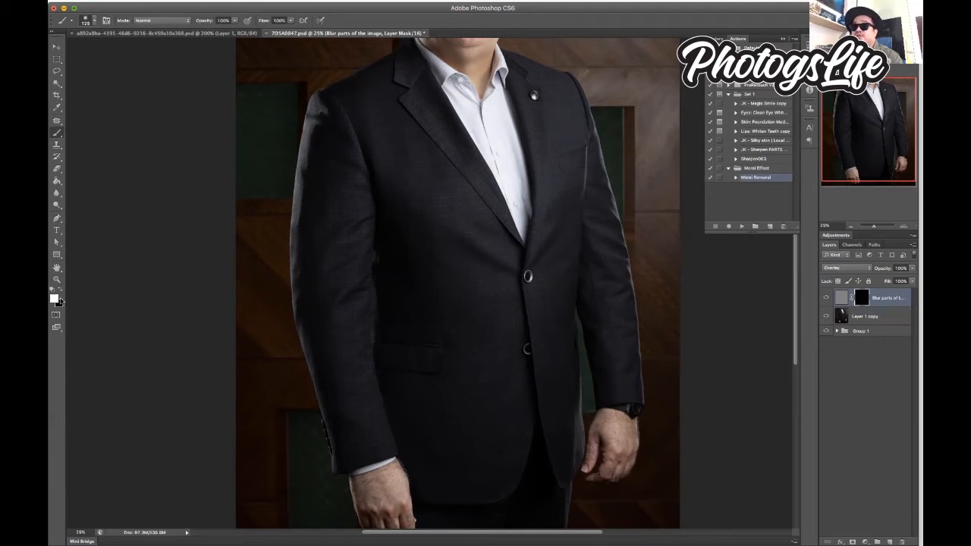
Step: Set the painting colour to pure white #ffffff via the Color Picker
{"action": "left_click", "coordinate": [53, 292]}
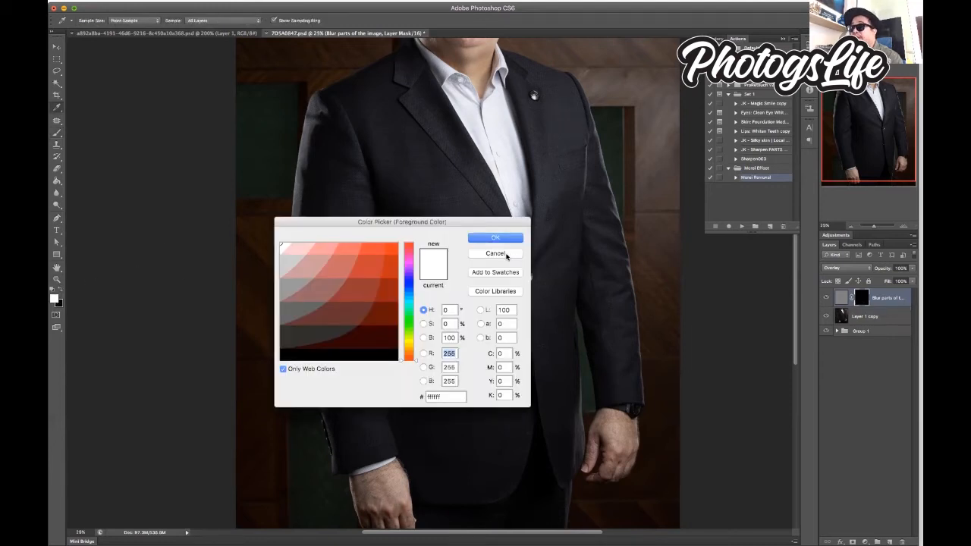
{"action": "left_click", "coordinate": [495, 237]}
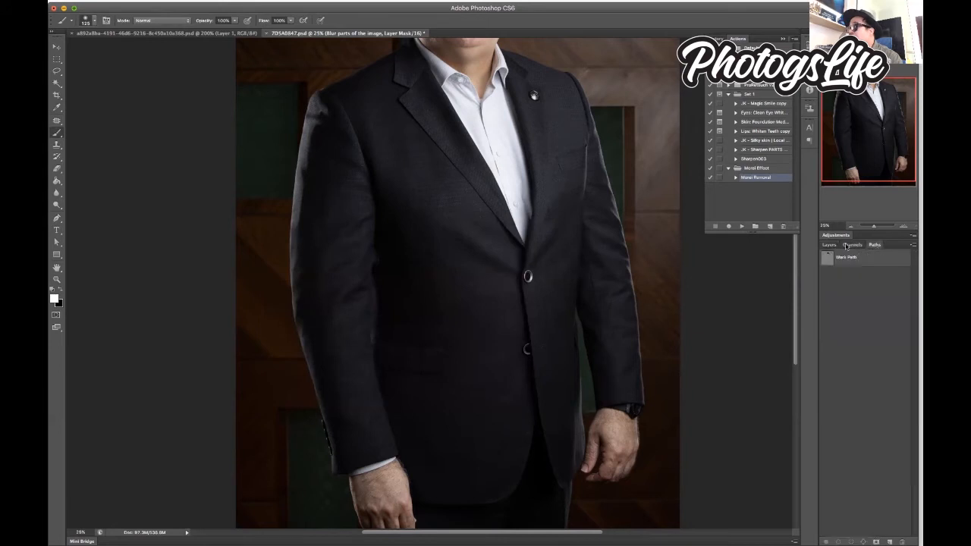
Step: Bring the layer list back into view to target the overlay layer's mask
{"action": "left_click", "coordinate": [828, 244]}
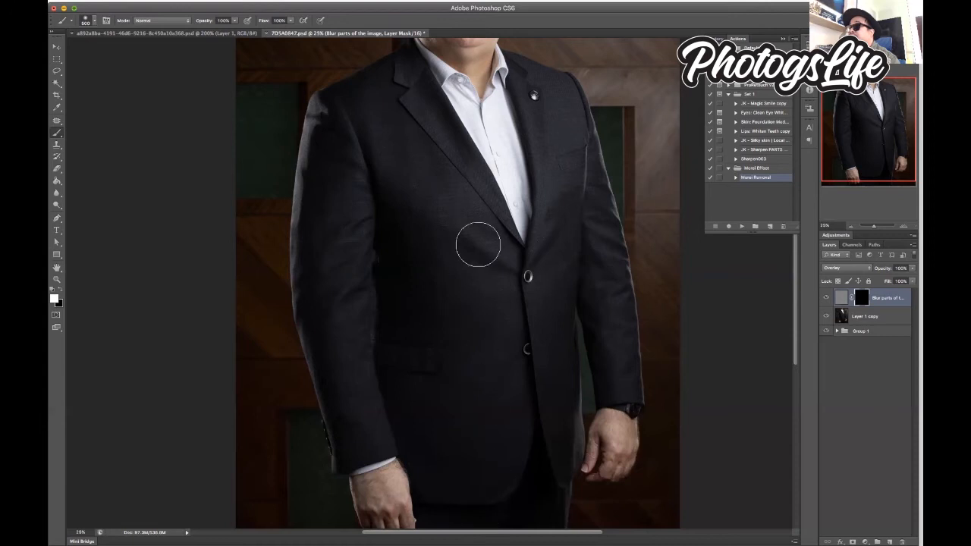
{"action": "mouse_move", "coordinate": [505, 190]}
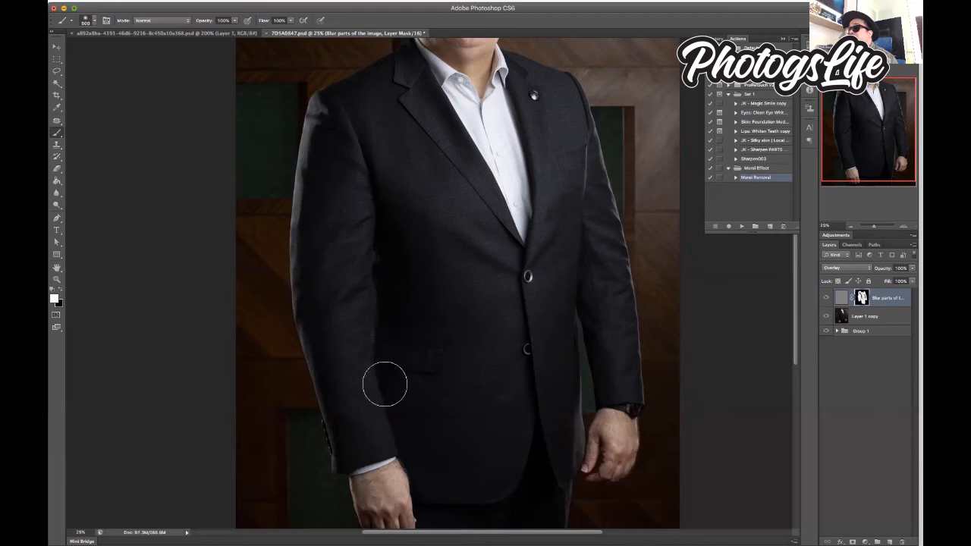
{"action": "mouse_move", "coordinate": [498, 489]}
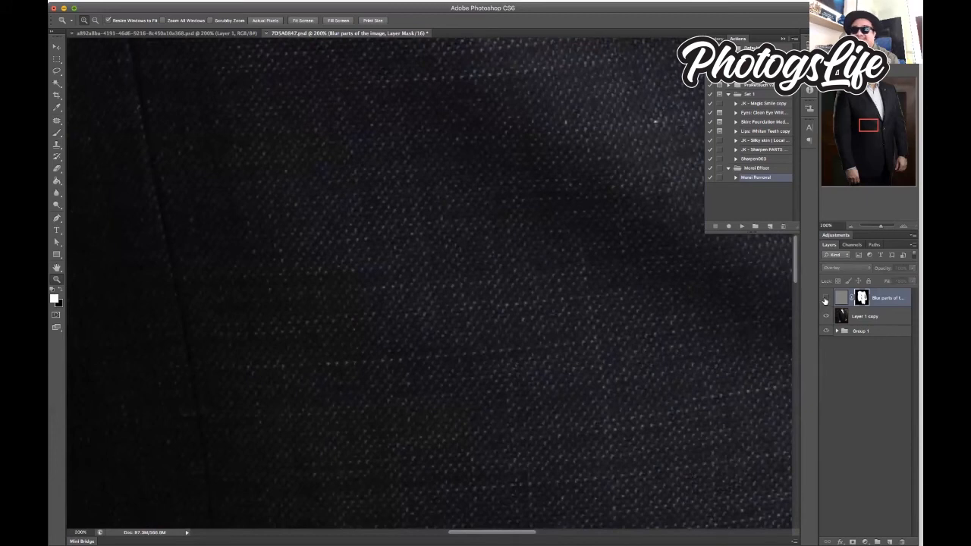
Step: Hide and re-show the overlay layer to compare the jacket fabric with and without the fix
{"action": "left_click", "coordinate": [825, 297]}
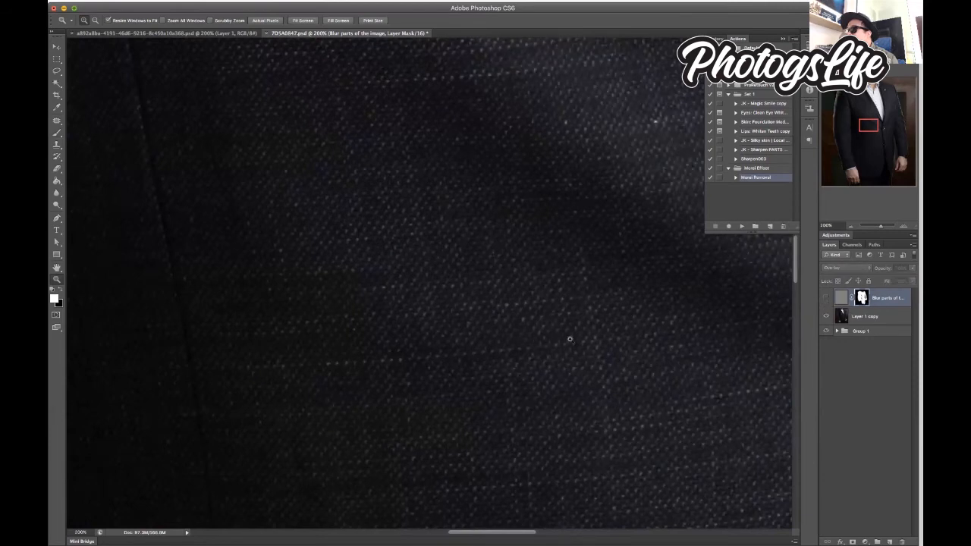
{"action": "mouse_move", "coordinate": [622, 341]}
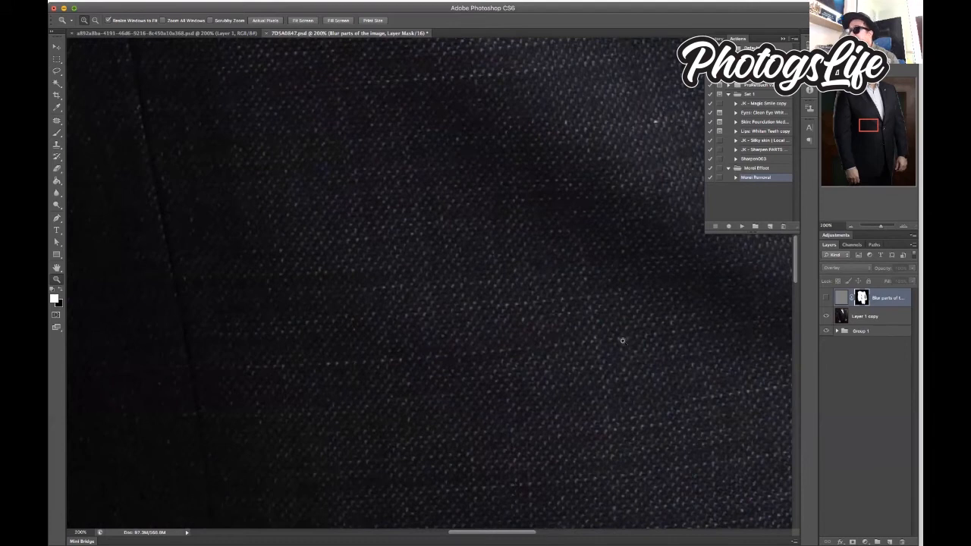
{"action": "mouse_move", "coordinate": [626, 339]}
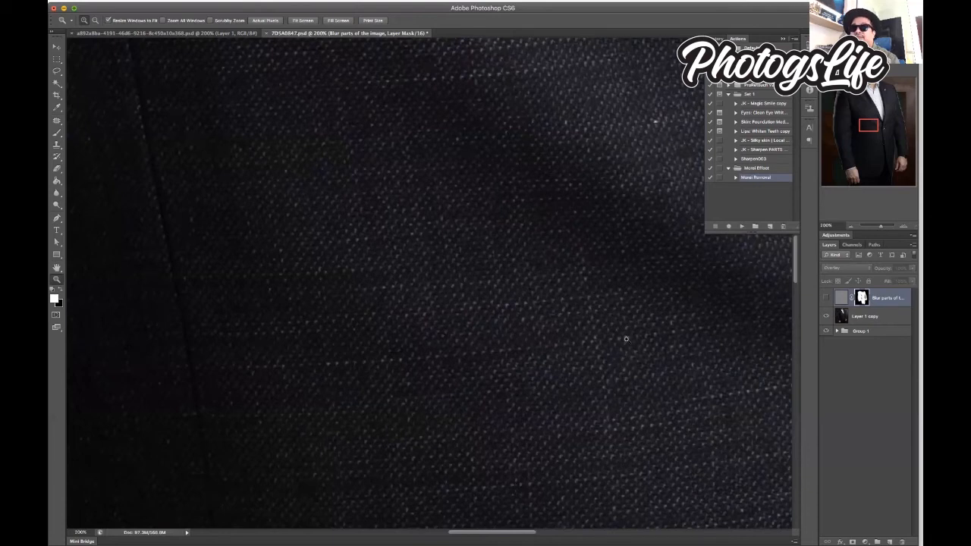
{"action": "mouse_move", "coordinate": [625, 340]}
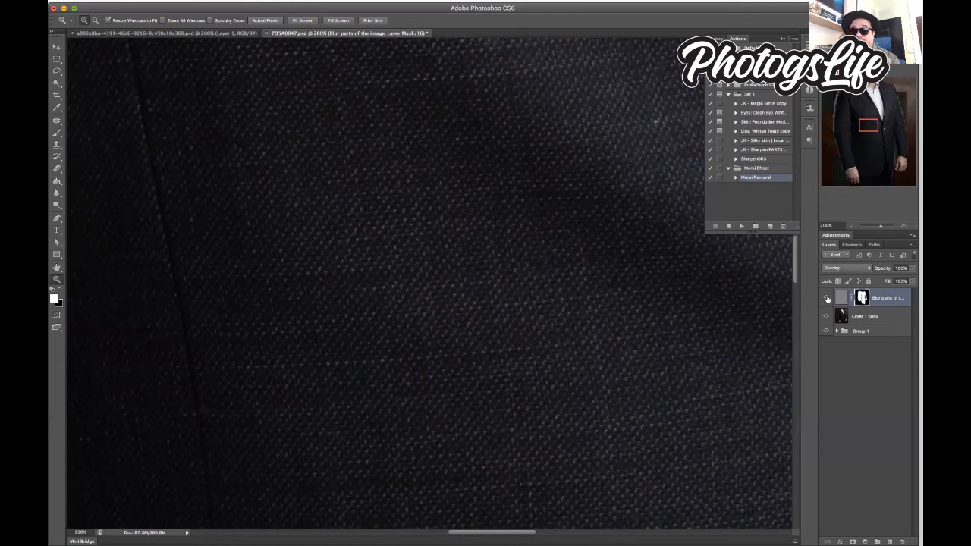
{"action": "left_click", "coordinate": [827, 297]}
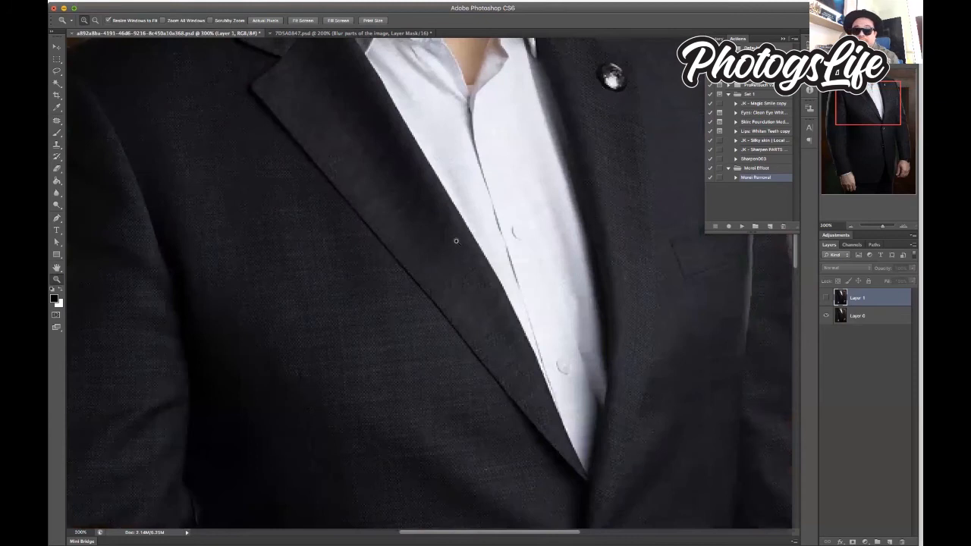
{"action": "mouse_move", "coordinate": [516, 238]}
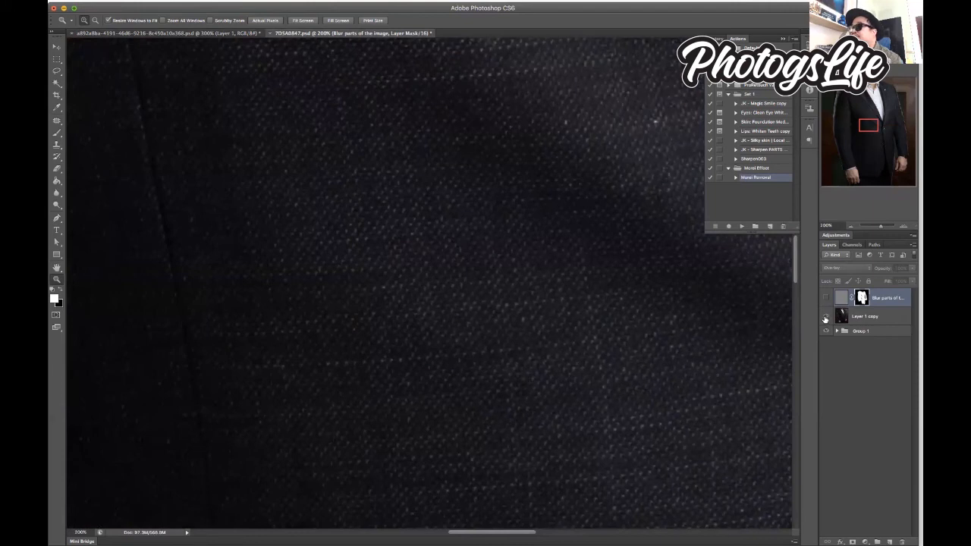
Step: Toggle the overlay layer's visibility to compare the fabric in the other portrait
{"action": "left_click", "coordinate": [837, 331]}
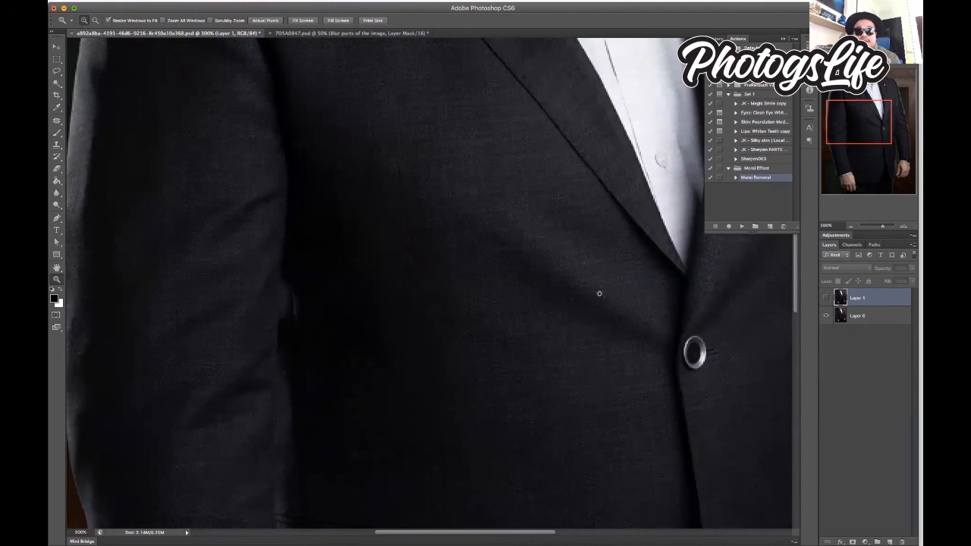
{"action": "mouse_move", "coordinate": [688, 286]}
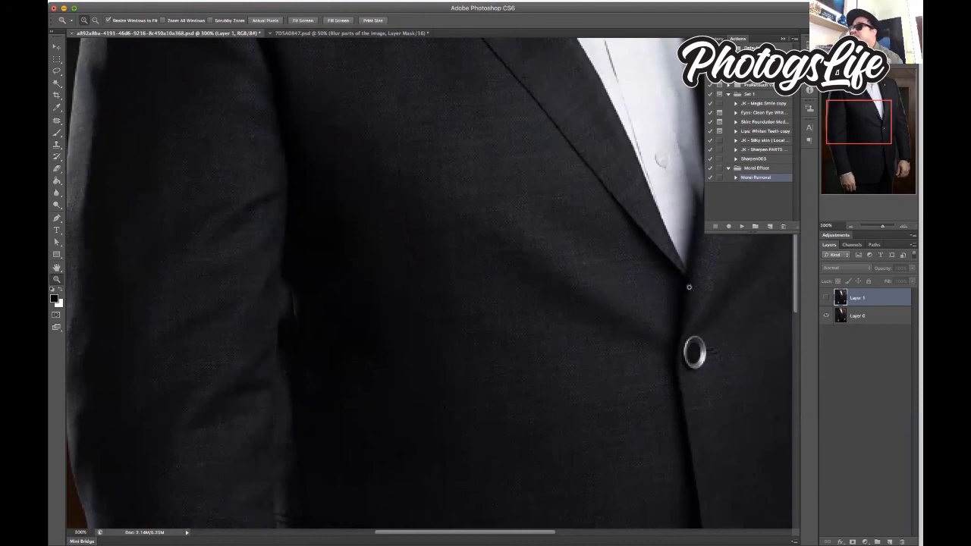